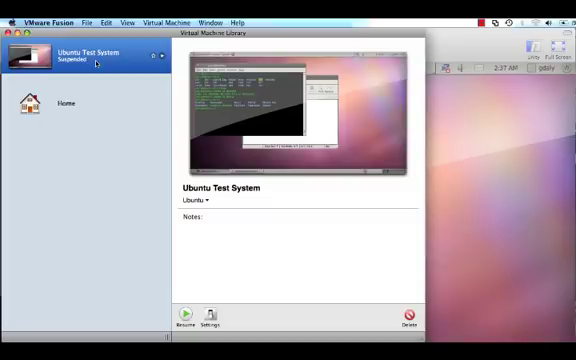
- Open the context menu for the suspended Ubuntu Test System entry in the Virtual Machine Library
right_click(80, 57)
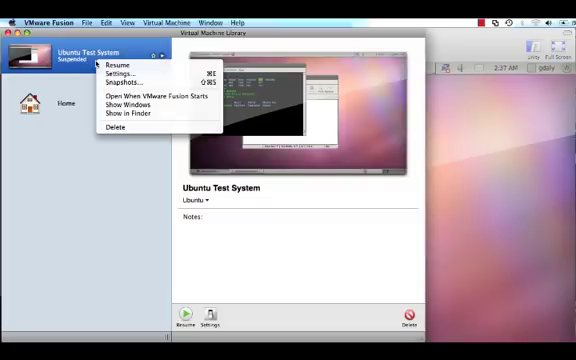